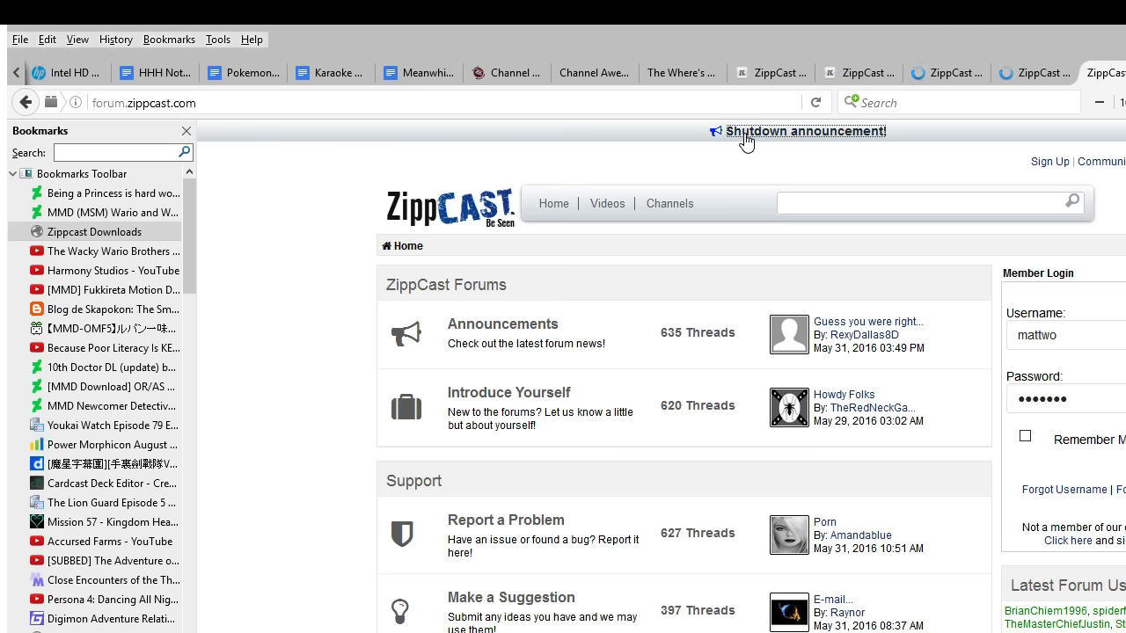
Bring up ZippCast's Facebook post announcing servers go offline on 06/05/2016
click(805, 131)
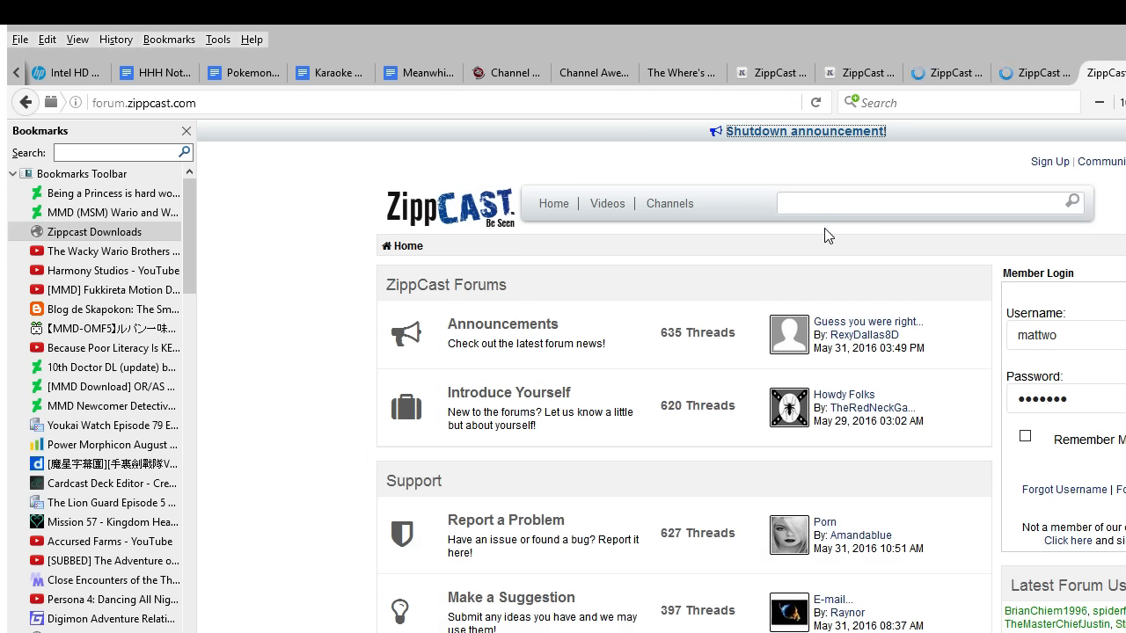
mouse_move(798, 253)
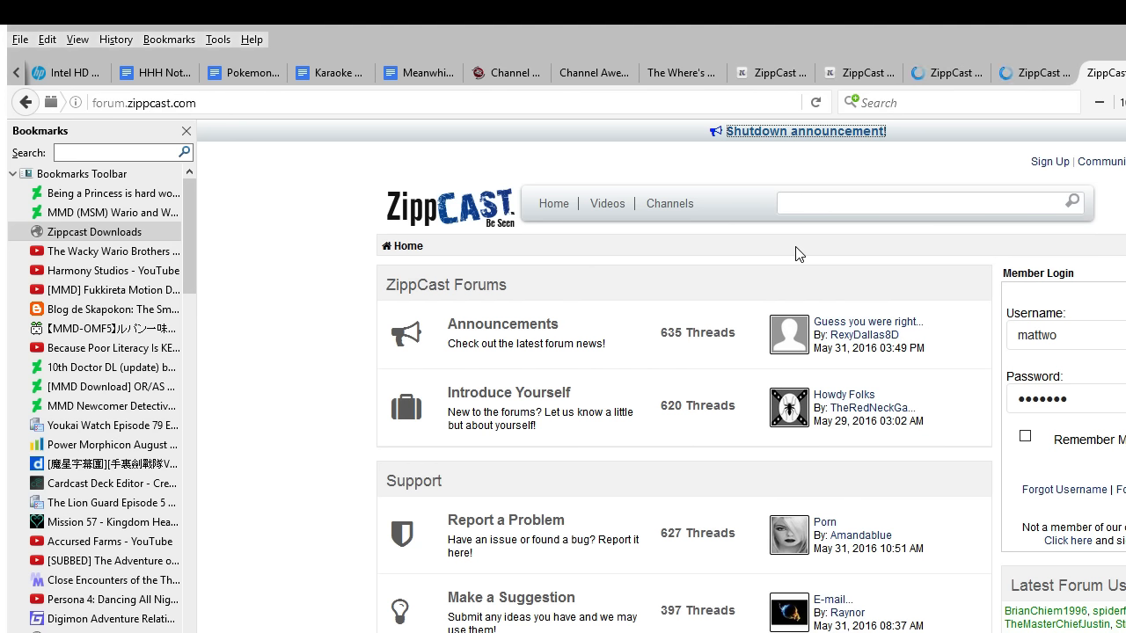
click(805, 130)
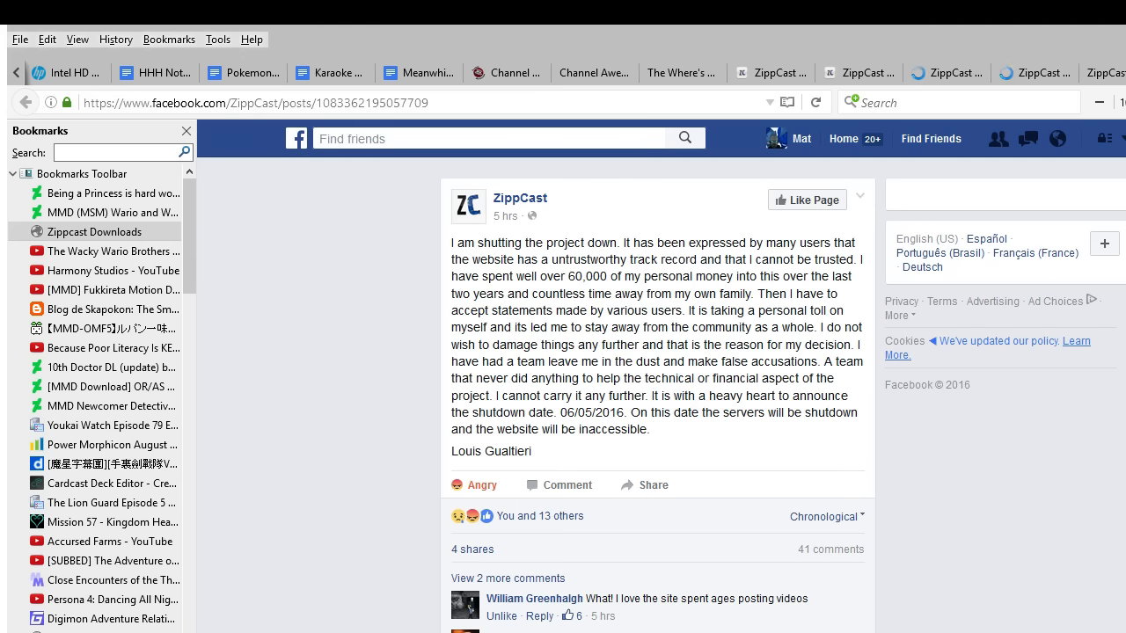
mouse_move(651, 324)
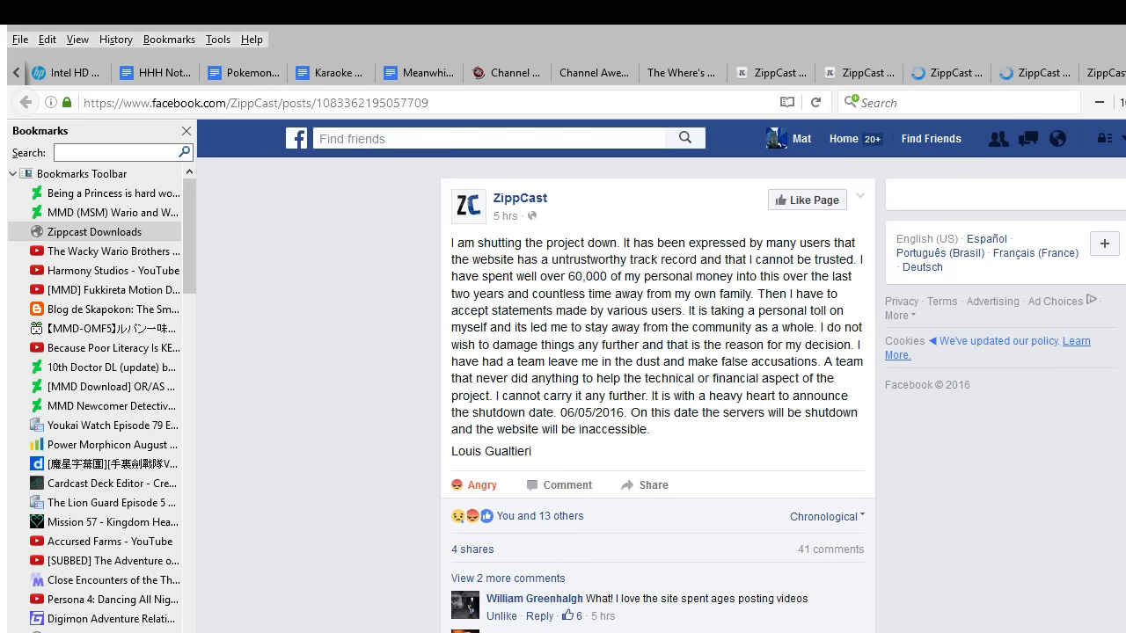
Reach the comment thread with the developer and reveal all its remaining replies
scroll(down, 3)
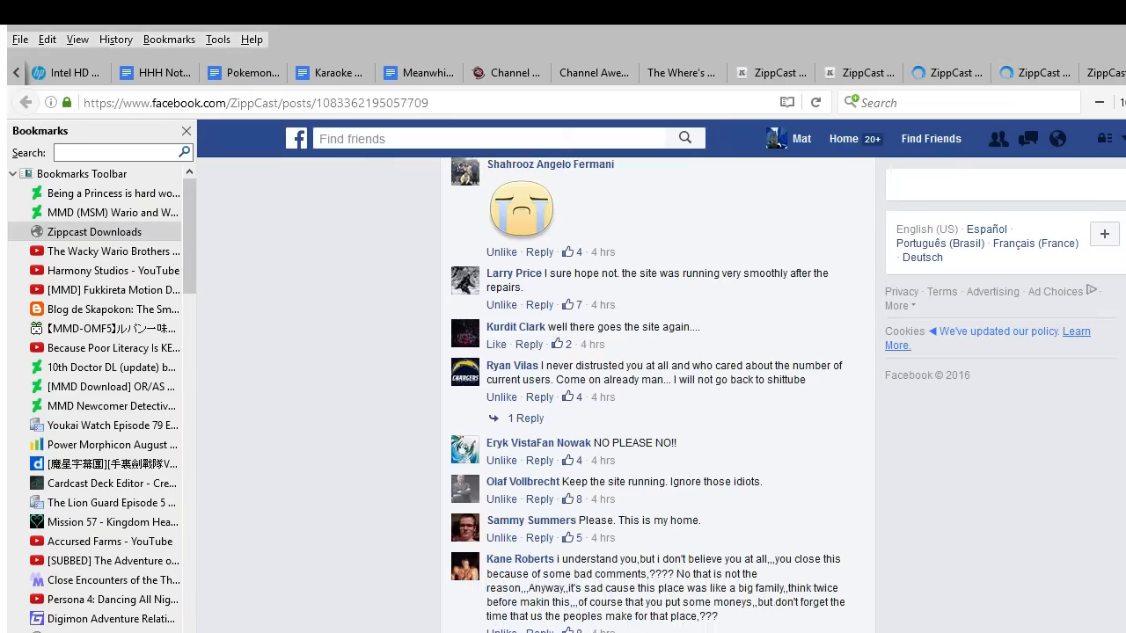
scroll(down, 3)
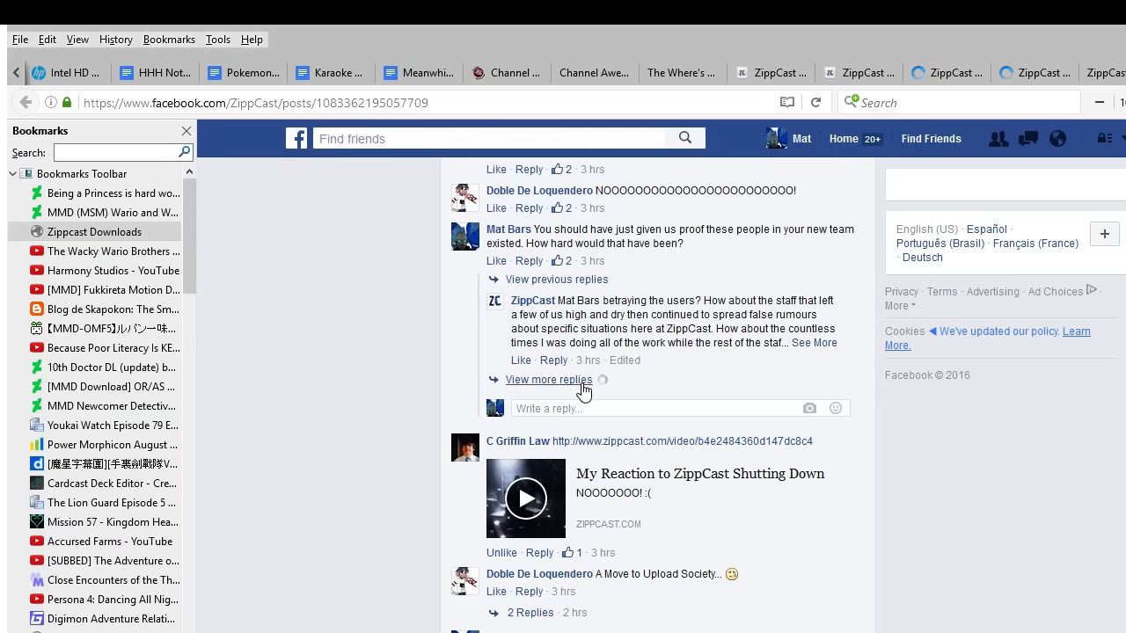
click(549, 380)
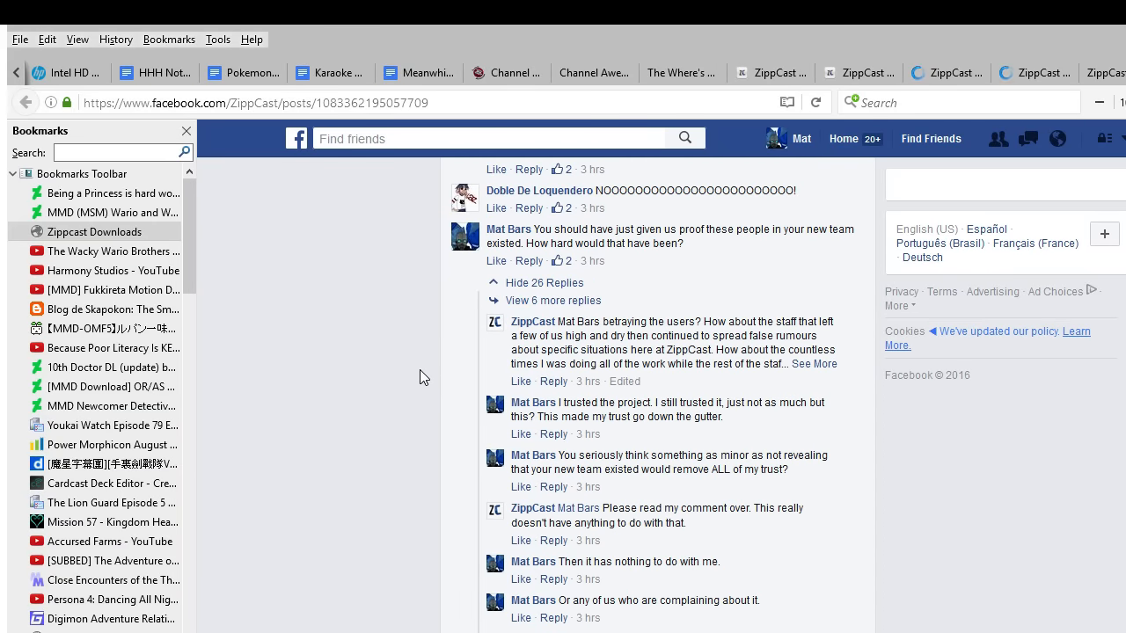
scroll(down, 3)
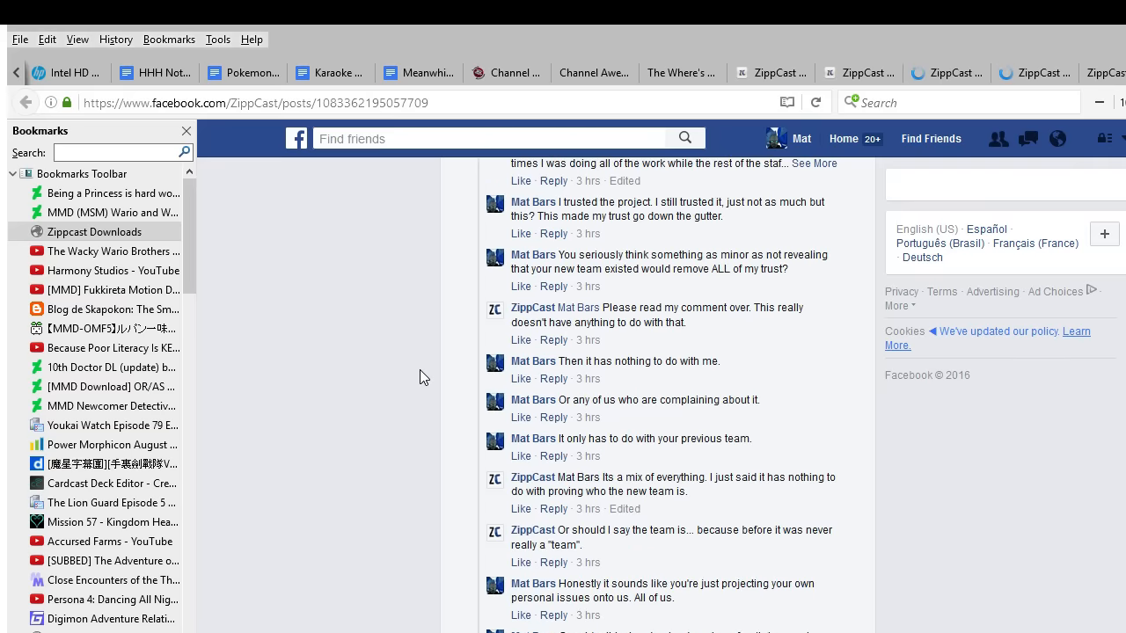
scroll(down, 3)
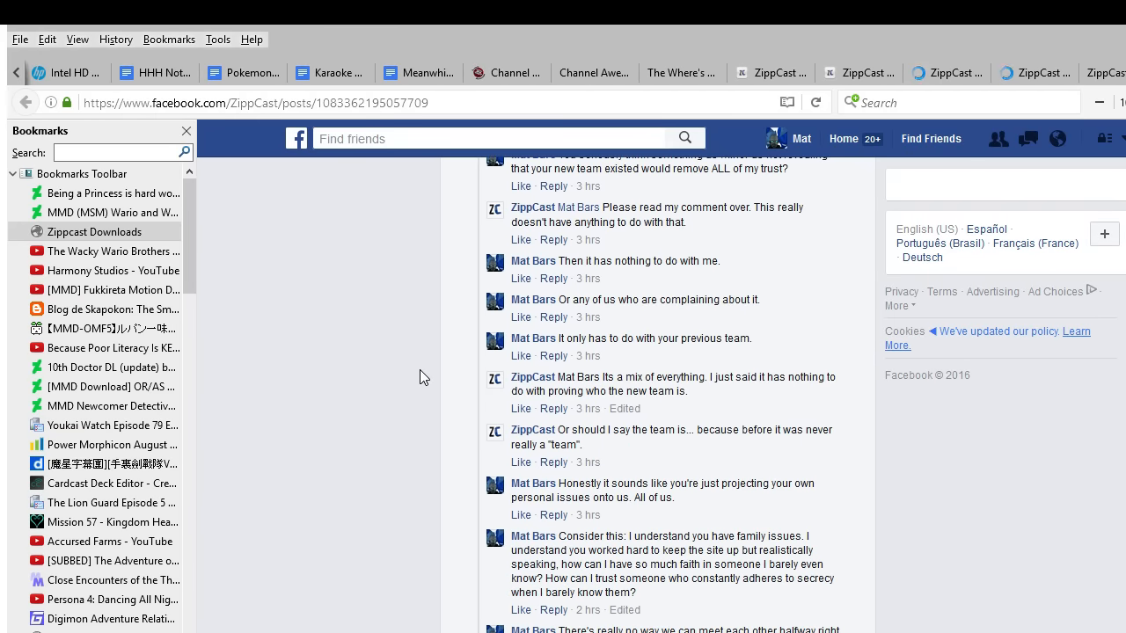
scroll(down, 3)
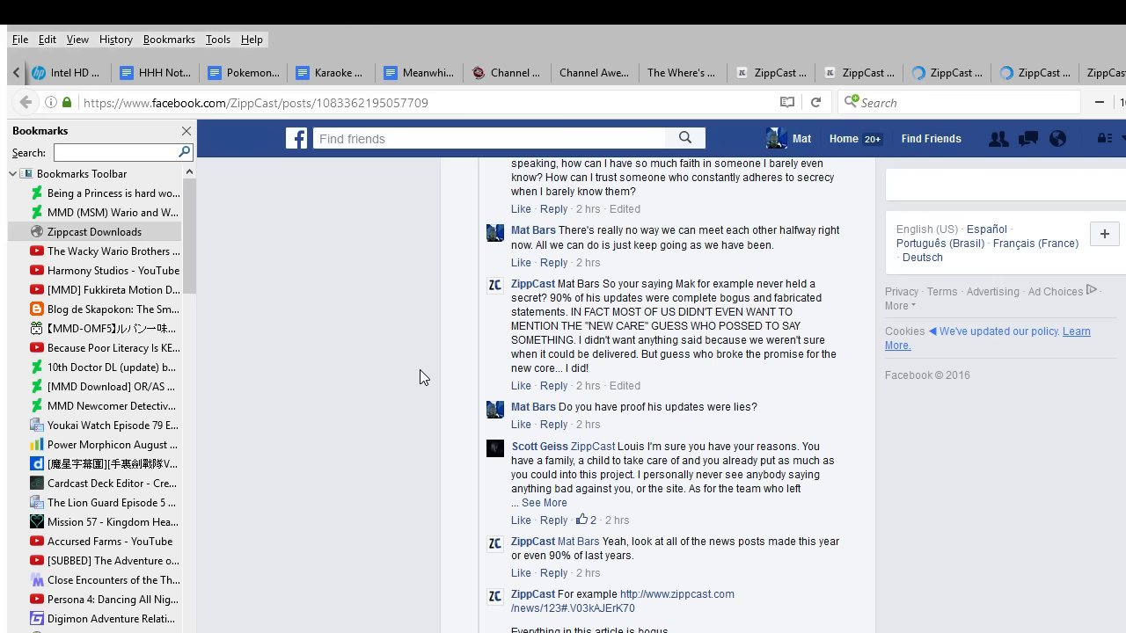
scroll(down, 3)
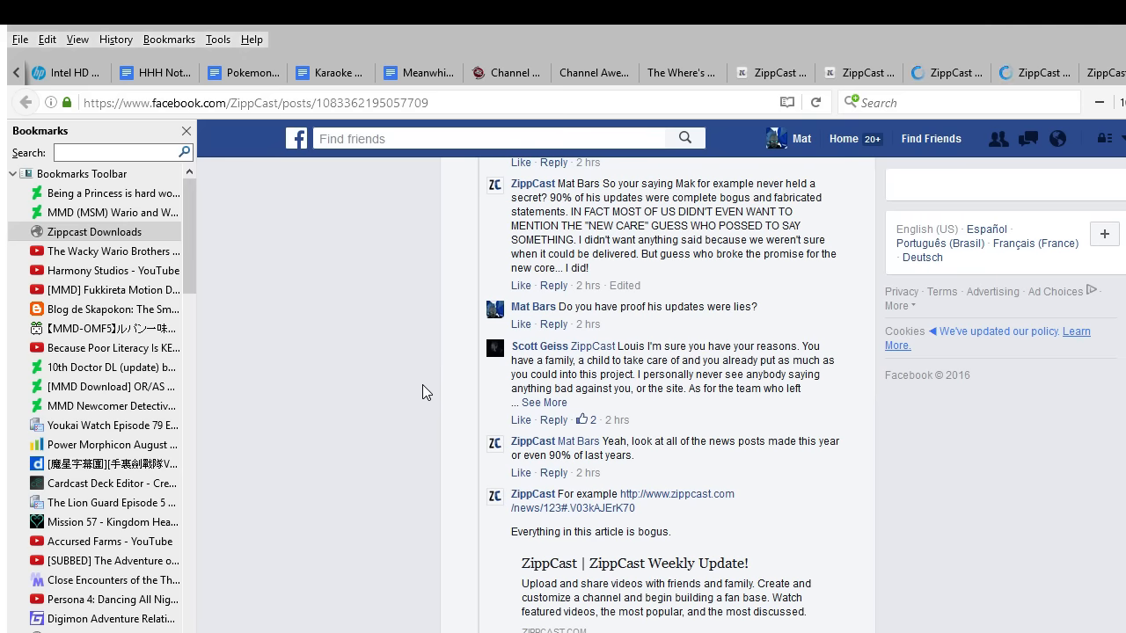
mouse_move(433, 428)
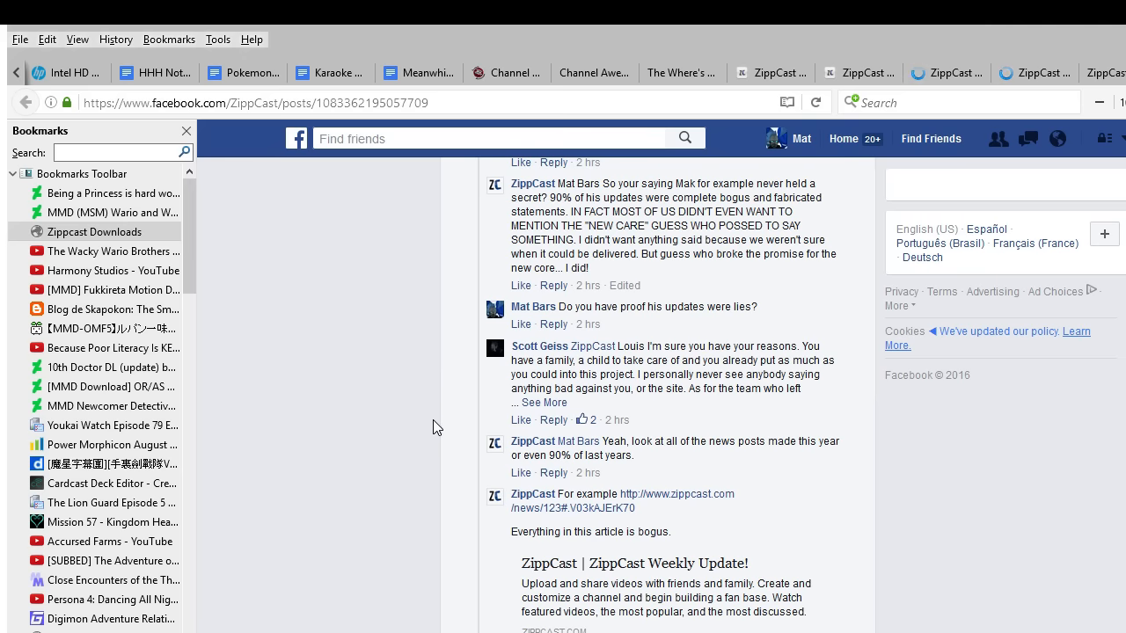
scroll(down, 3)
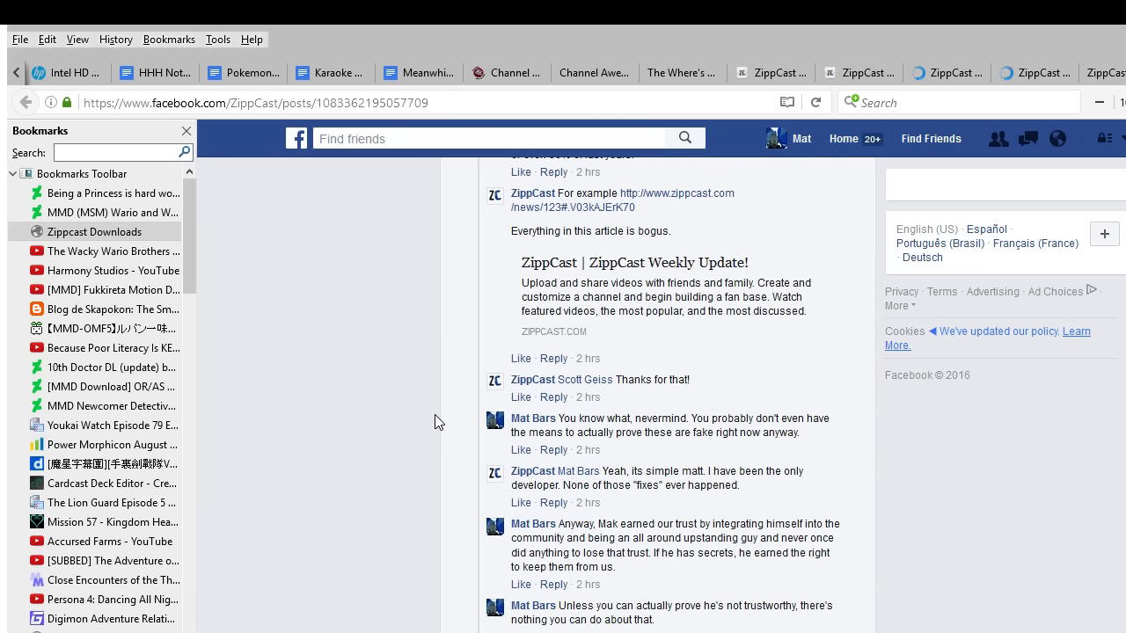
scroll(down, 3)
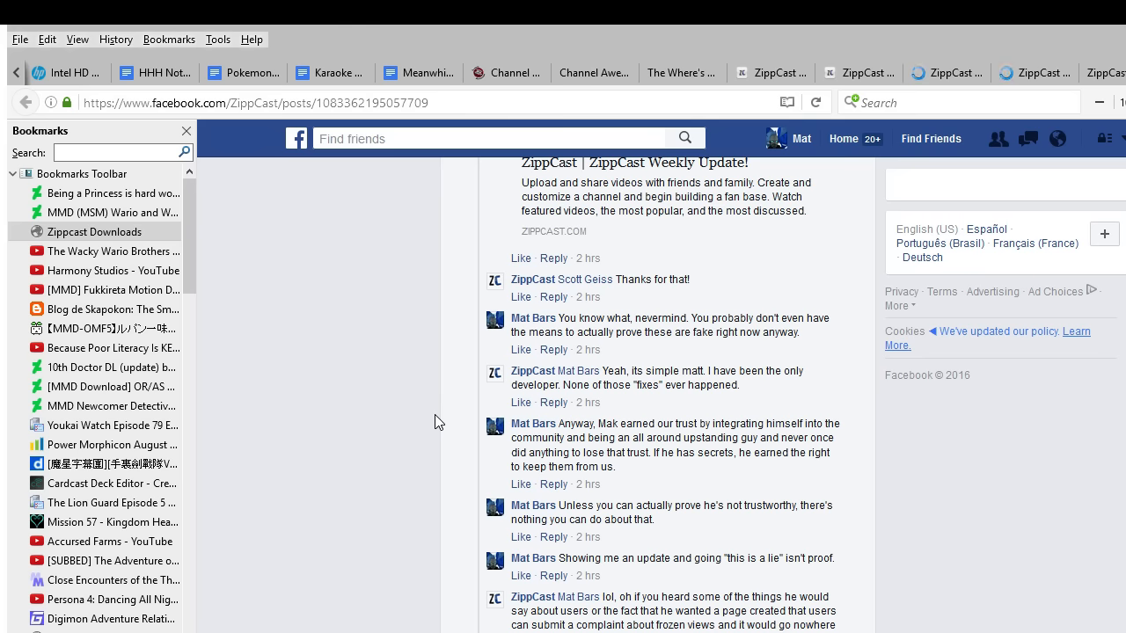
scroll(down, 3)
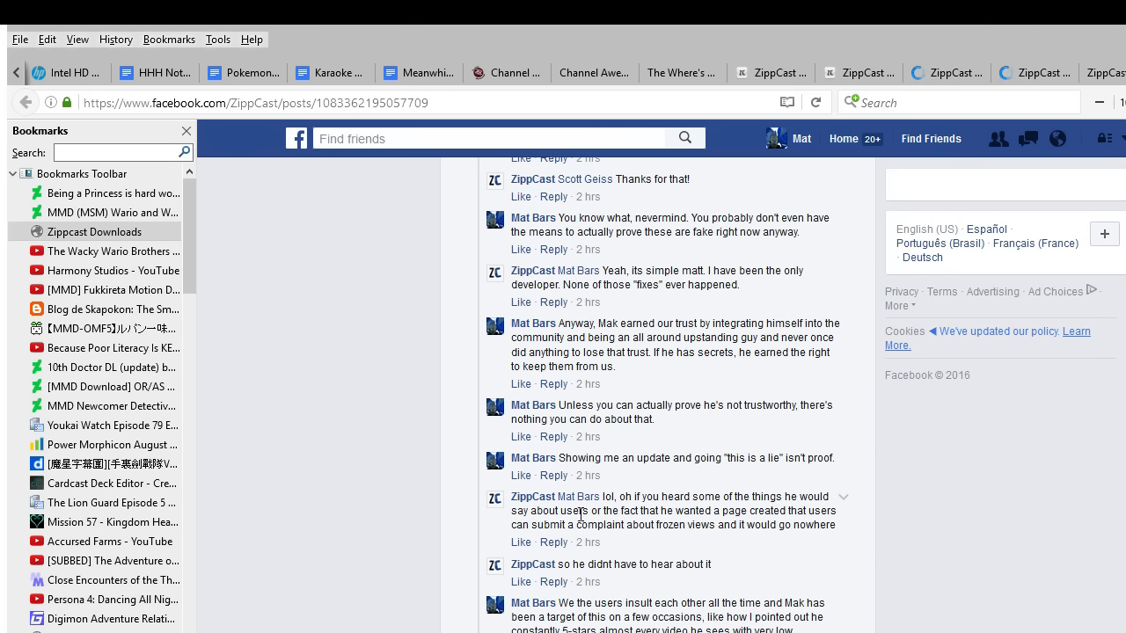
mouse_move(705, 510)
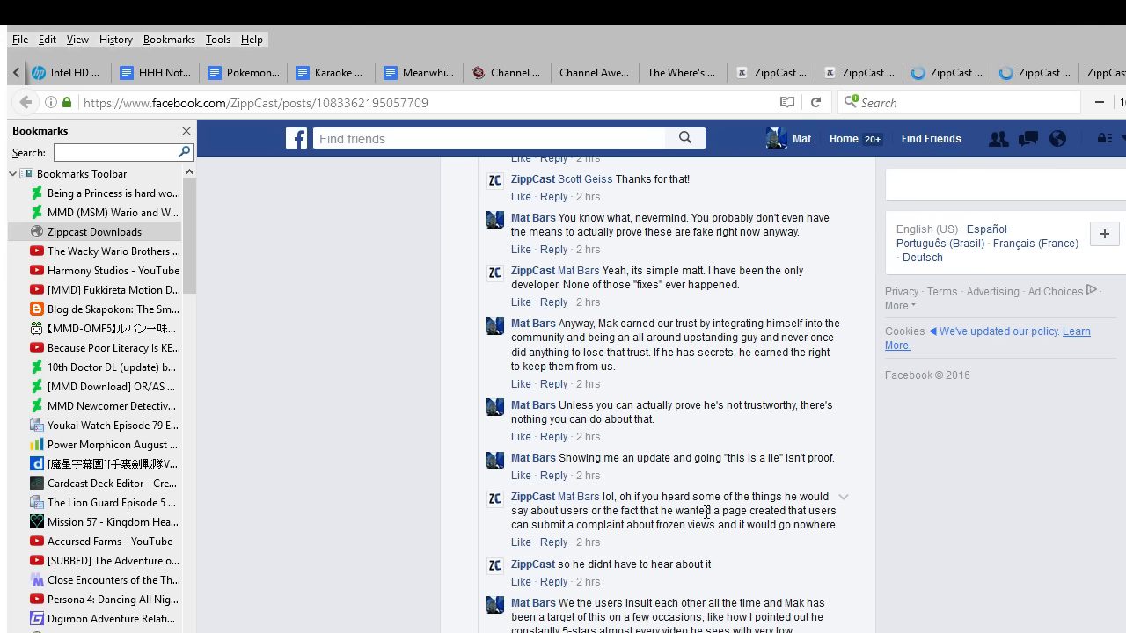
mouse_move(799, 510)
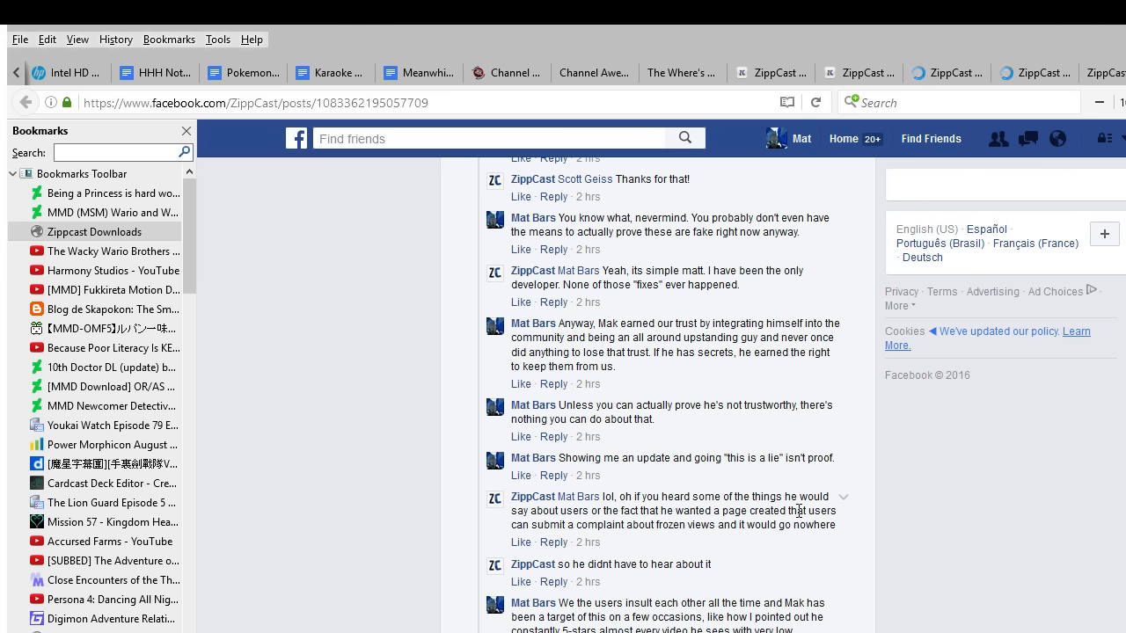
mouse_move(695, 526)
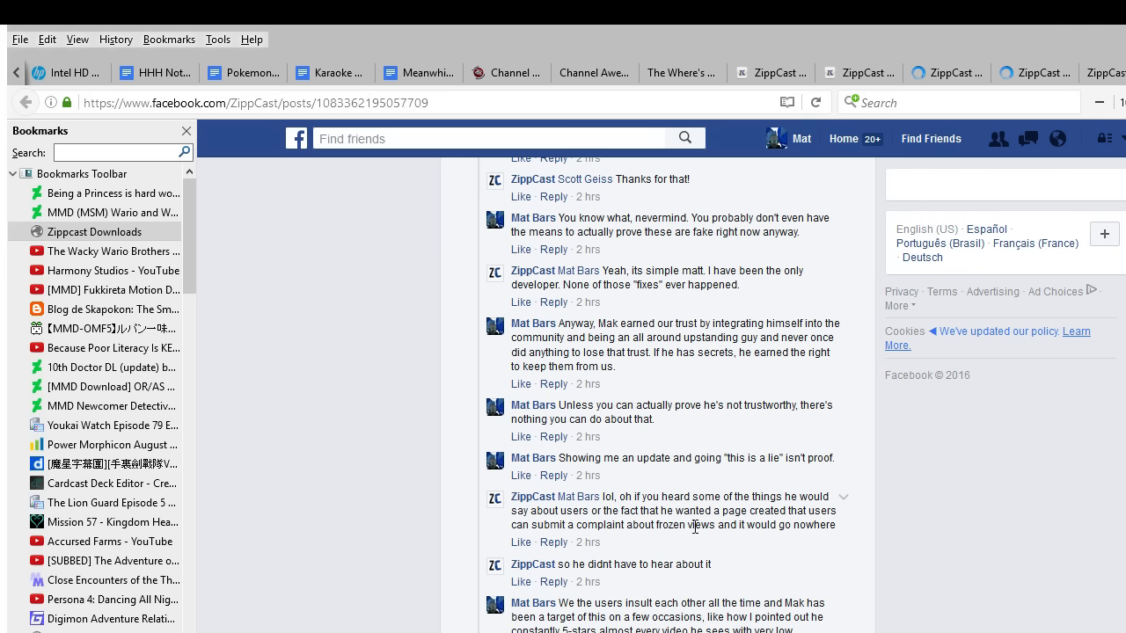
mouse_move(743, 563)
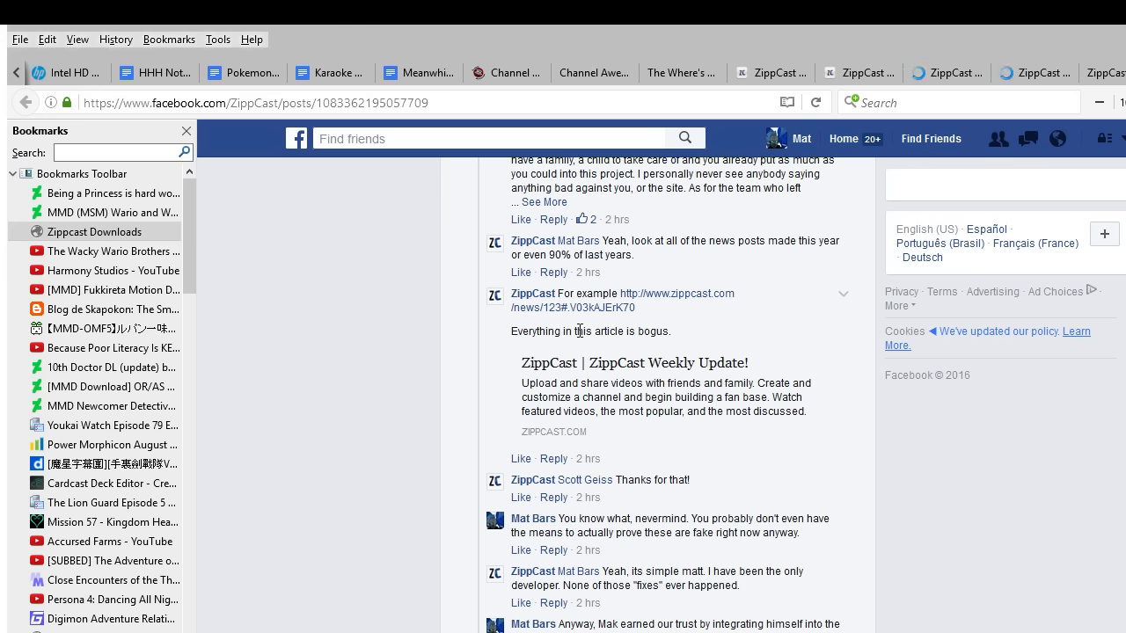
mouse_move(465, 343)
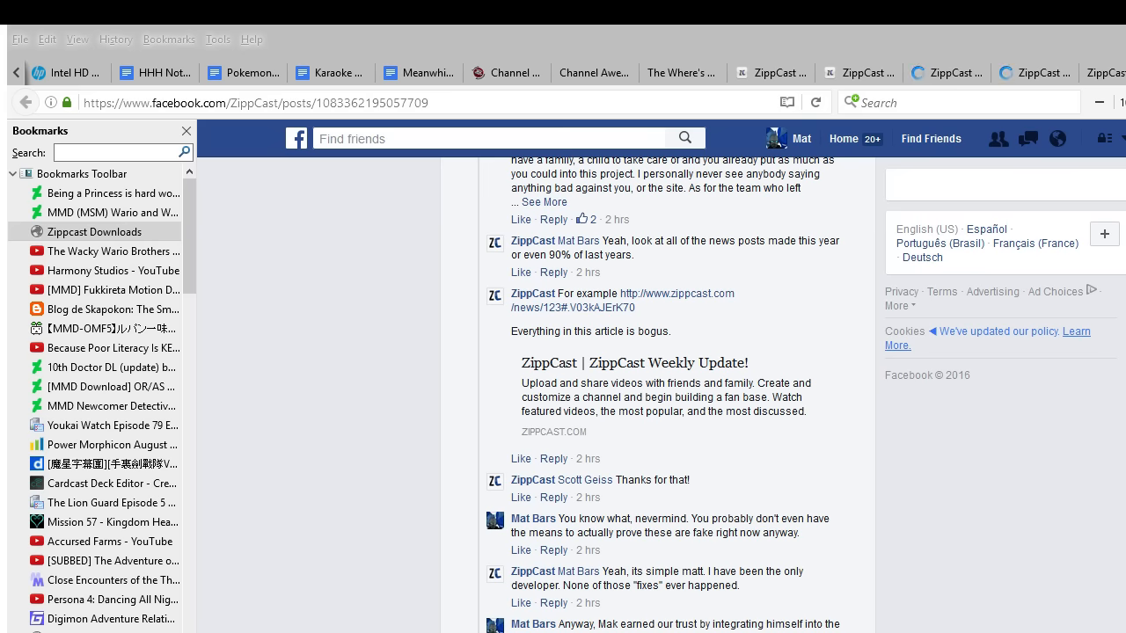
scroll(down, 3)
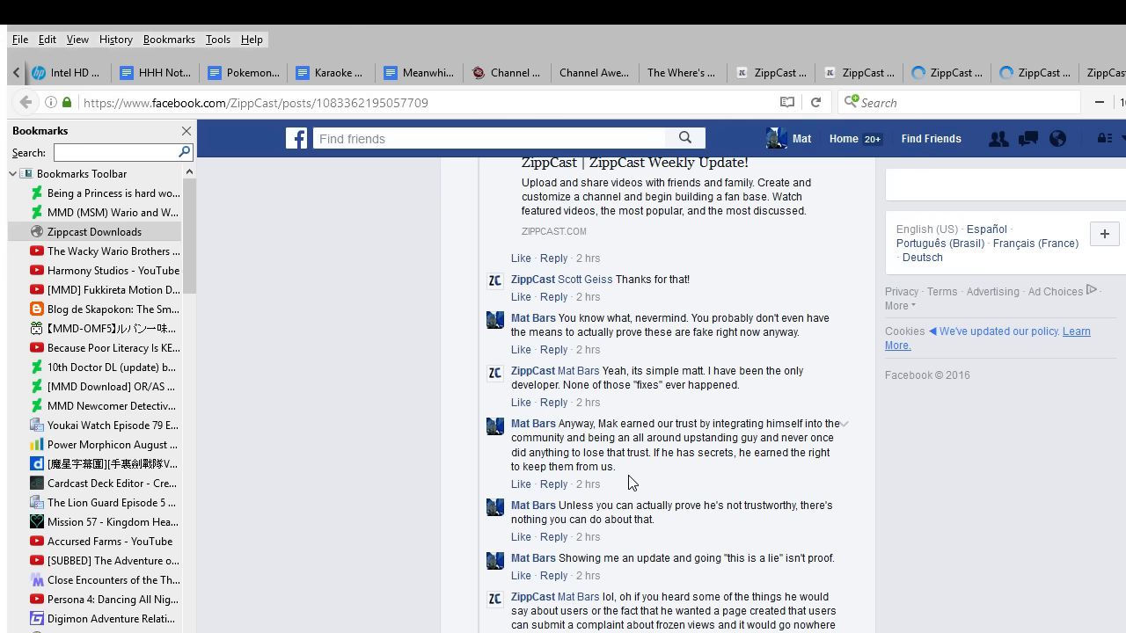
mouse_move(653, 512)
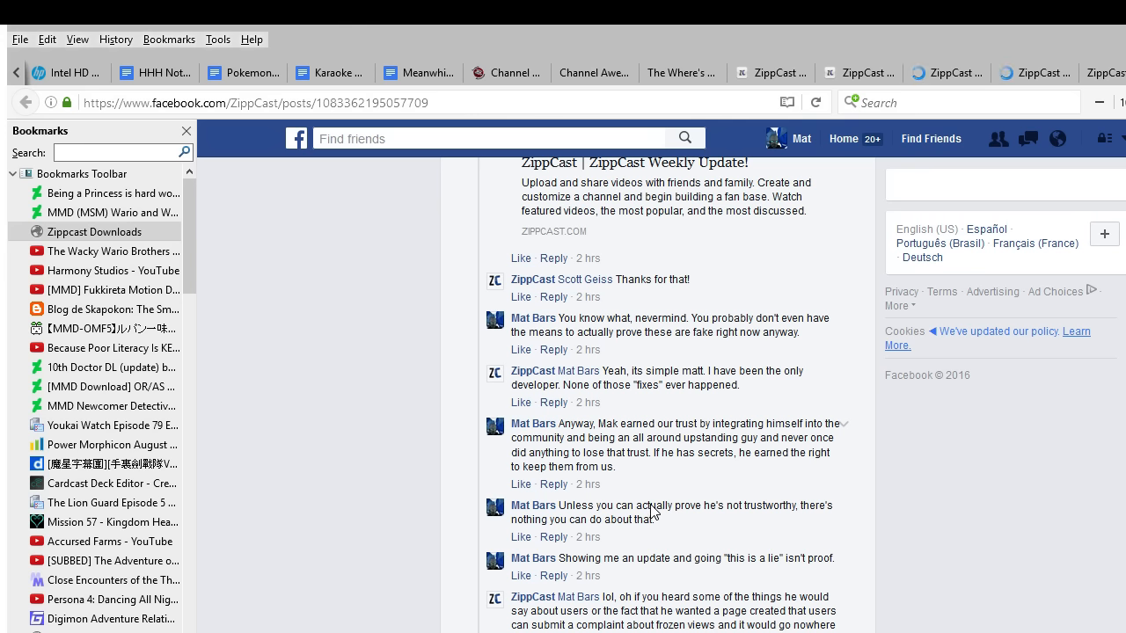
mouse_move(689, 542)
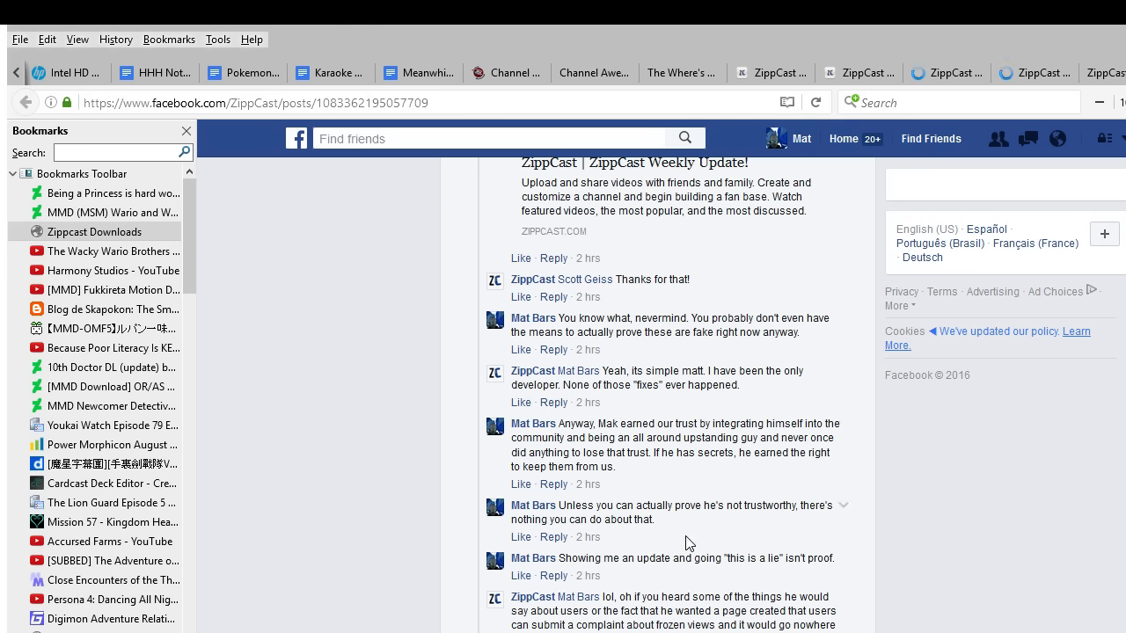